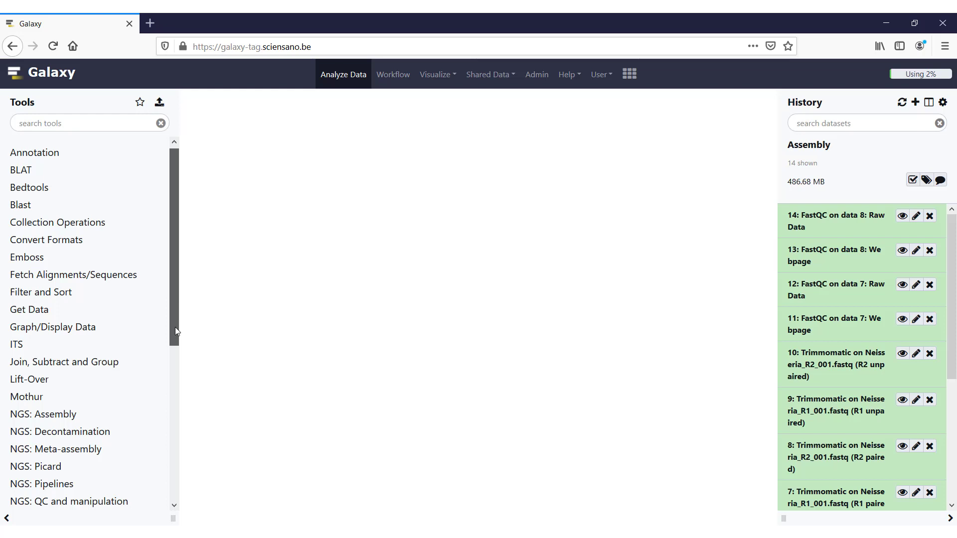
Start the Kraken2 tool from NGS: Taxonomic classification in the Tools panel
scroll(down, 3)
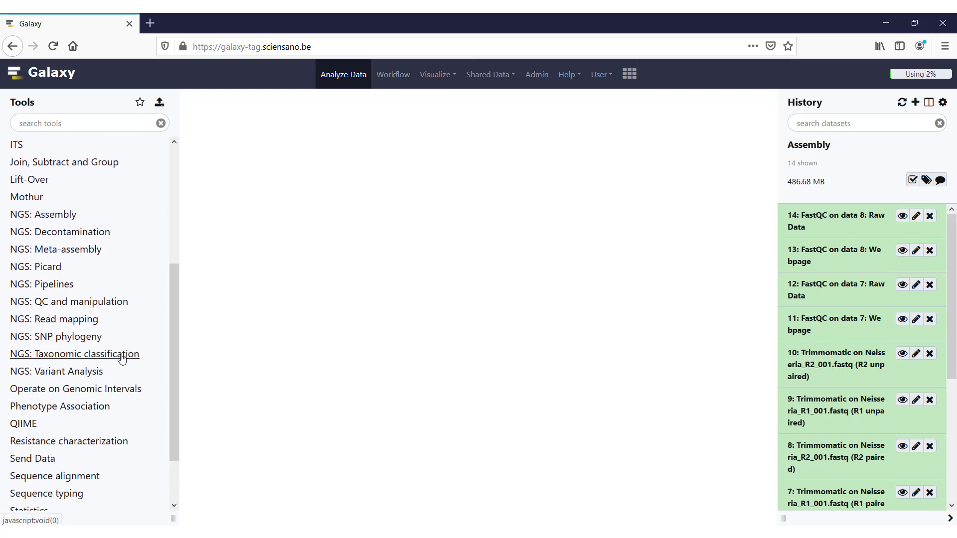
click(73, 354)
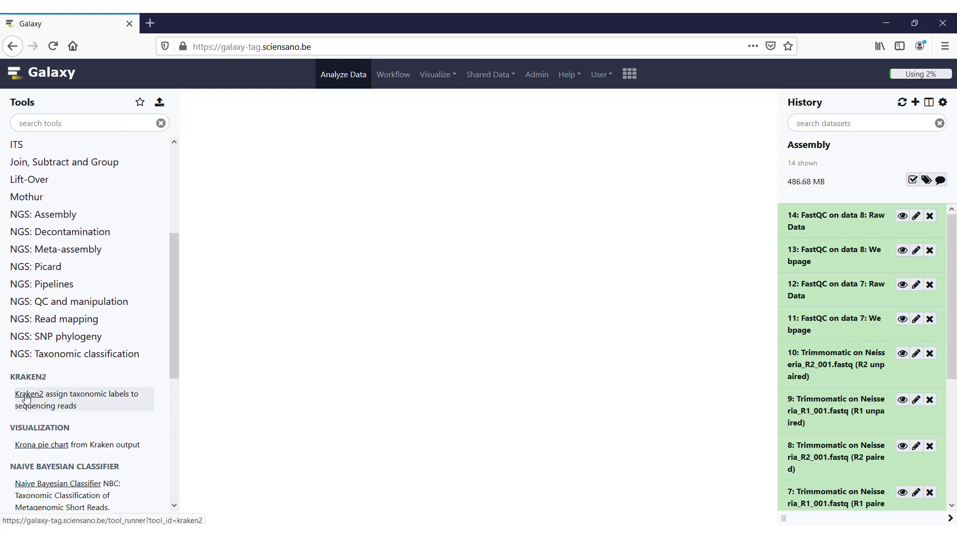
click(29, 394)
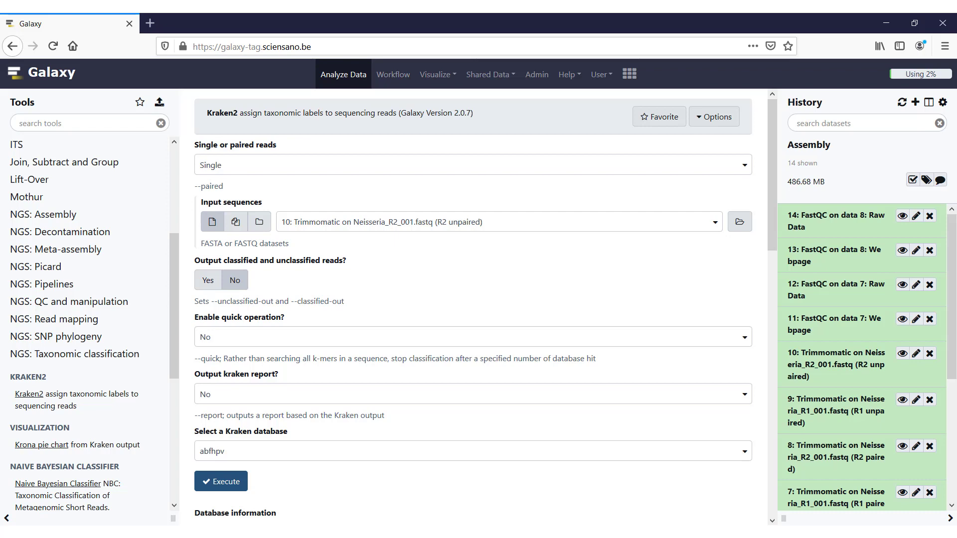
mouse_move(351, 174)
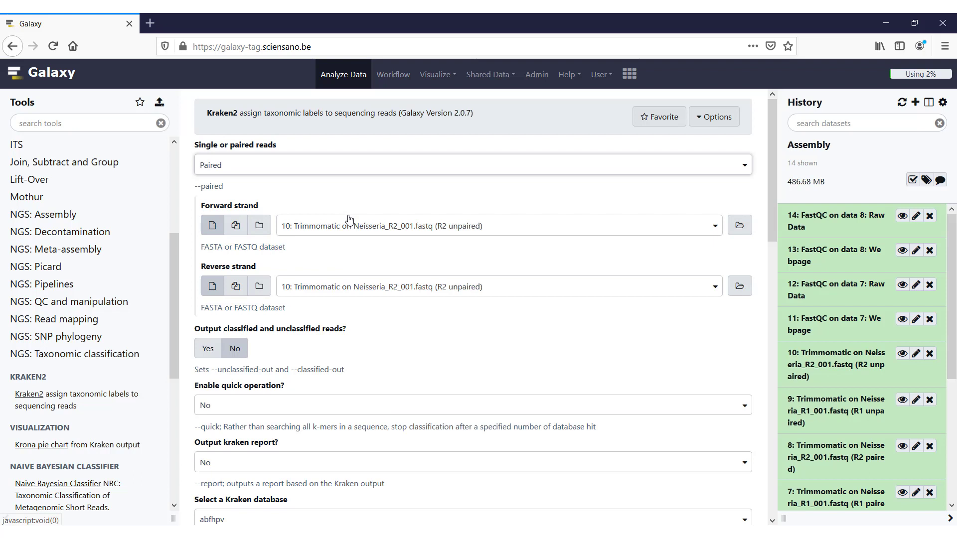
mouse_move(418, 225)
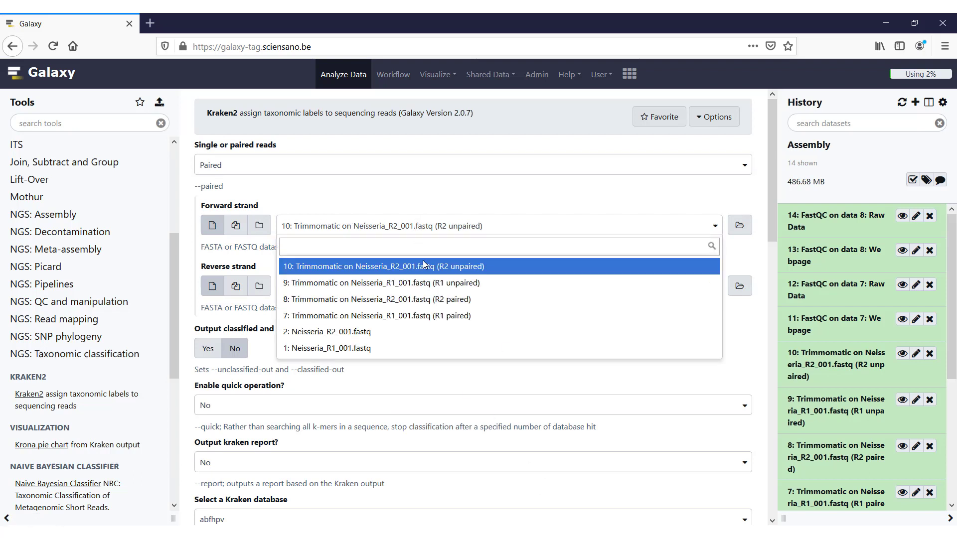
mouse_move(427, 323)
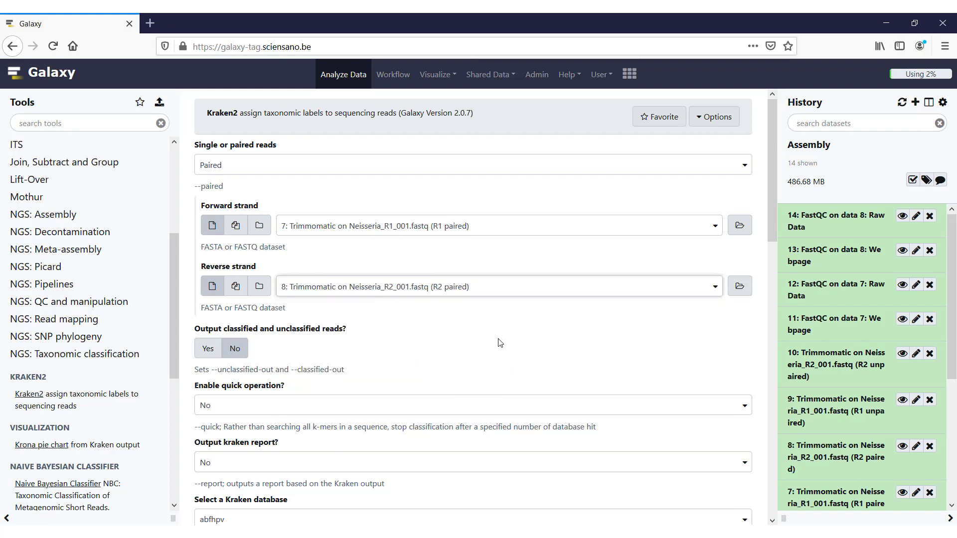
Enable 'Output kraken report?' and keep the abfhpv database selected
scroll(down, 3)
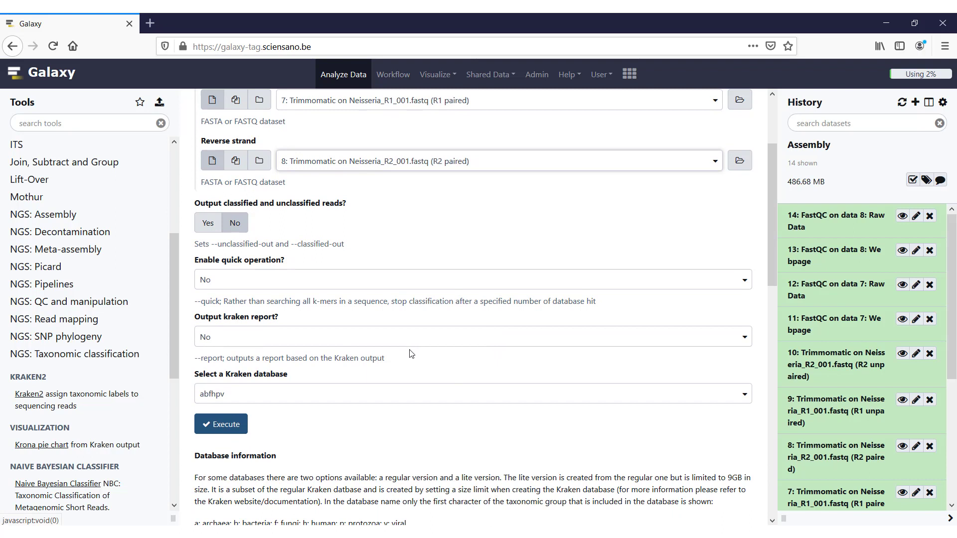
mouse_move(225, 343)
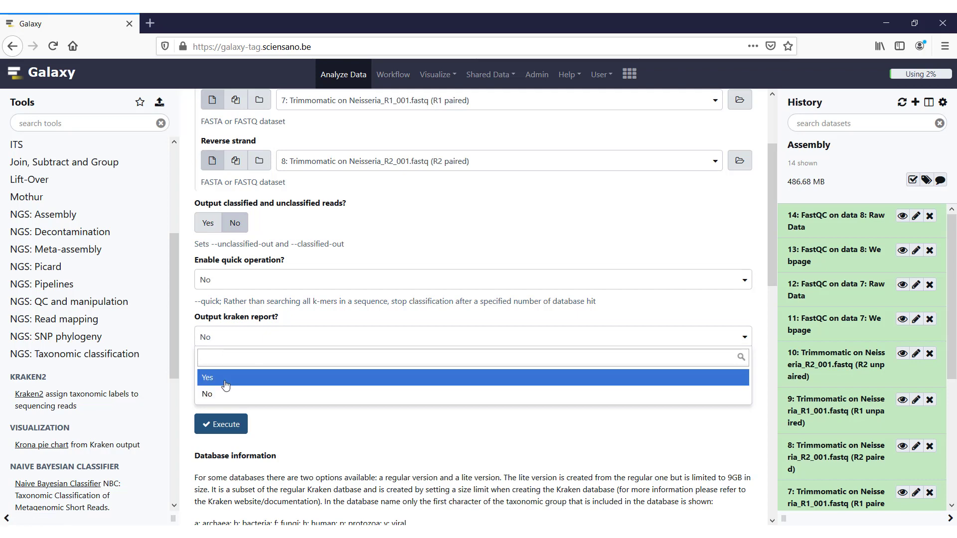
click(207, 378)
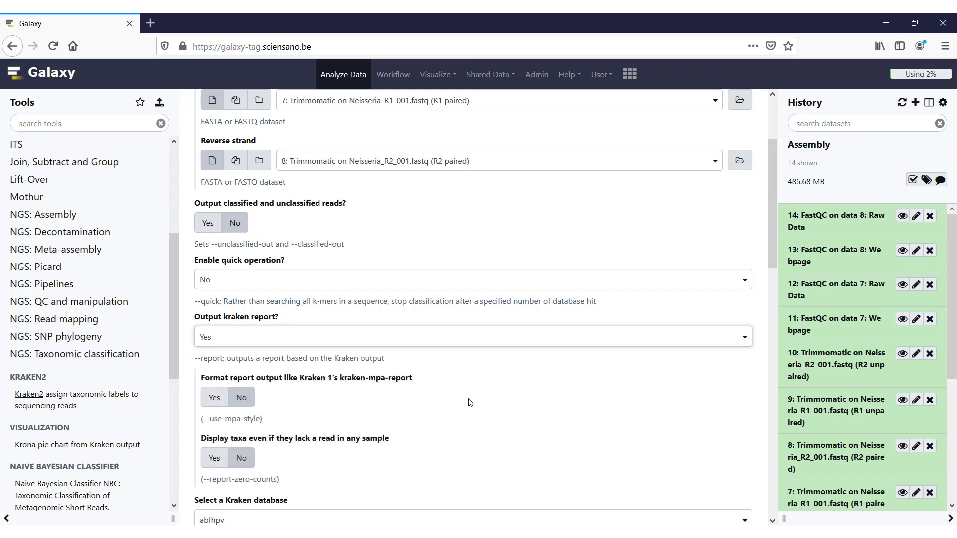
scroll(down, 3)
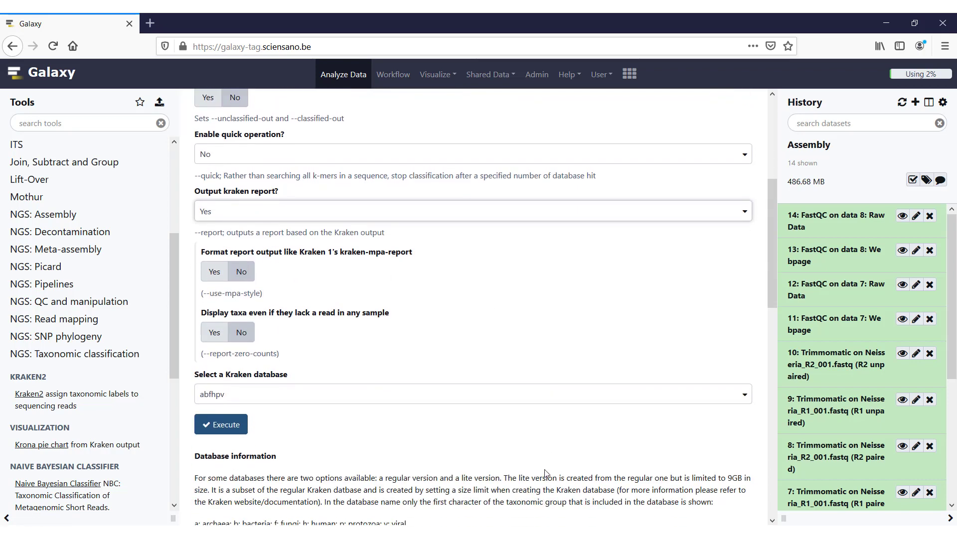
scroll(down, 3)
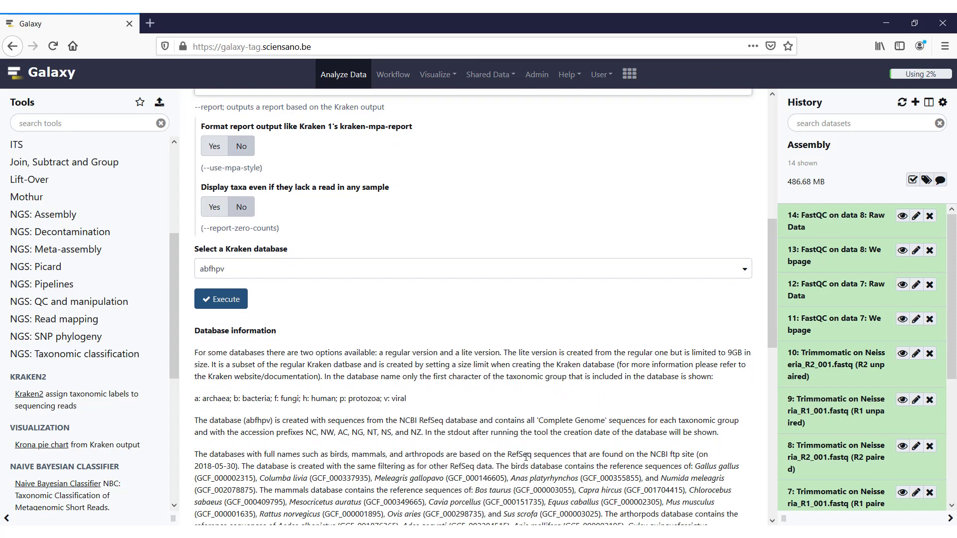
mouse_move(515, 452)
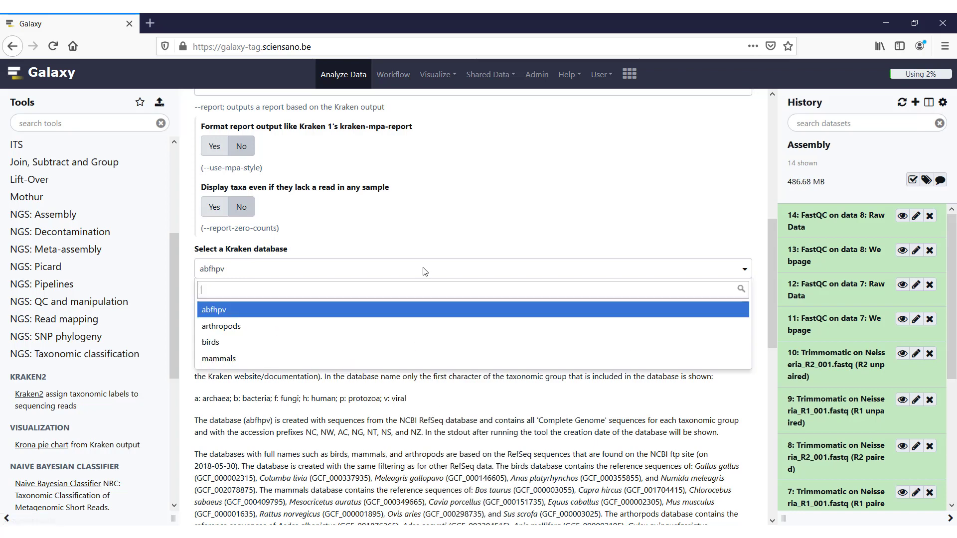
mouse_move(219, 358)
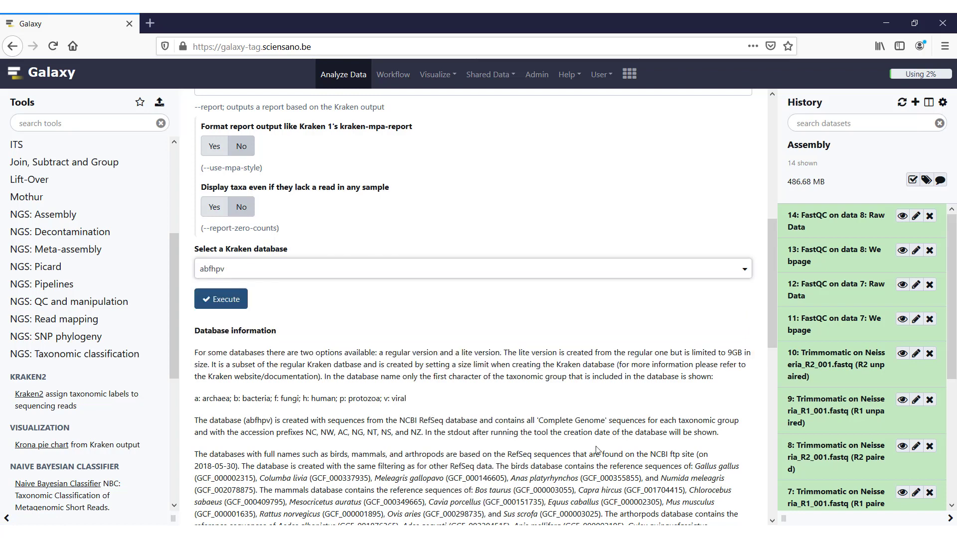
scroll(down, 3)
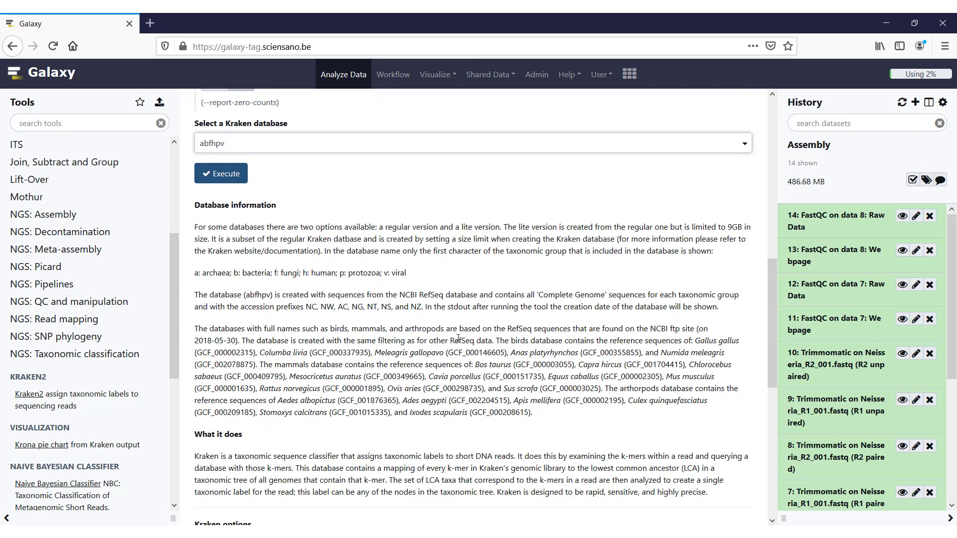
mouse_move(457, 339)
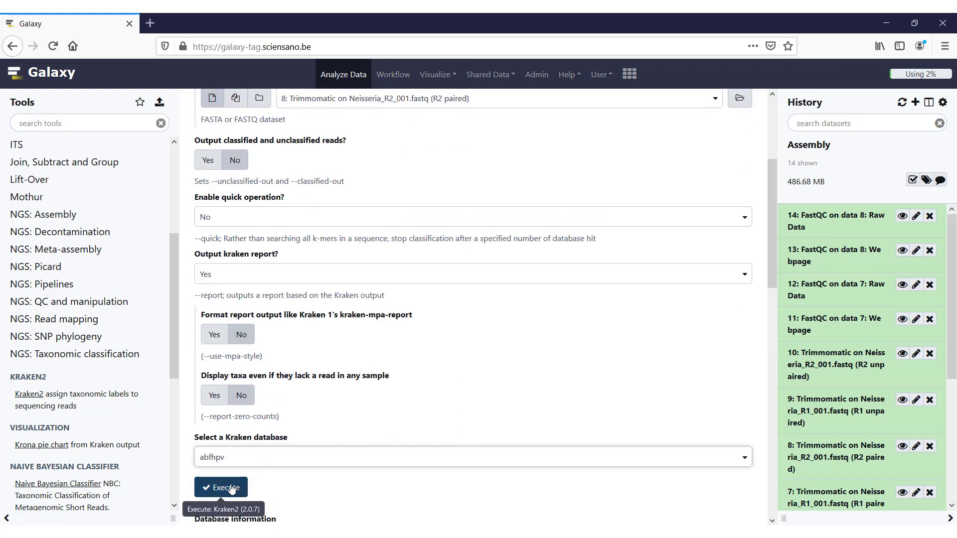
Execute Kraken2 to produce the Classification and Report datasets
click(221, 486)
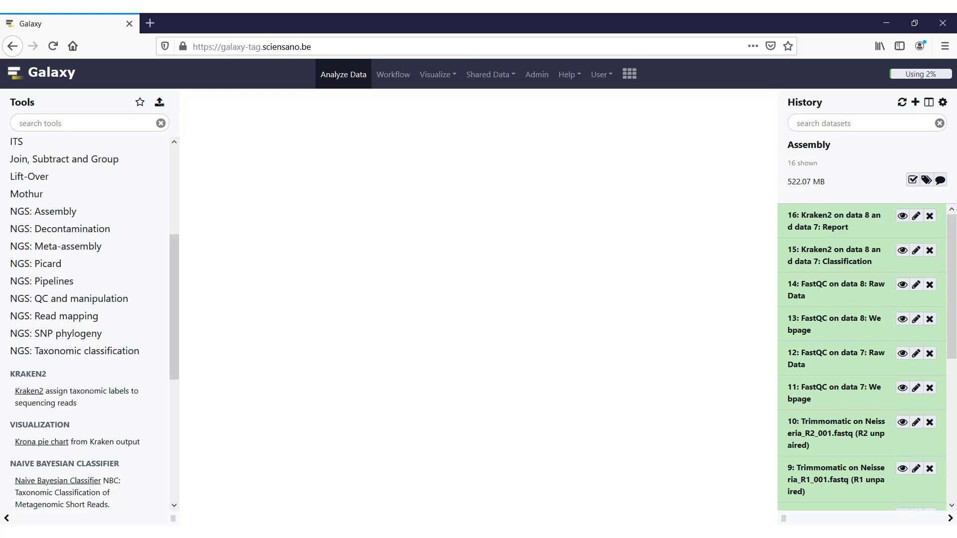
mouse_move(857, 255)
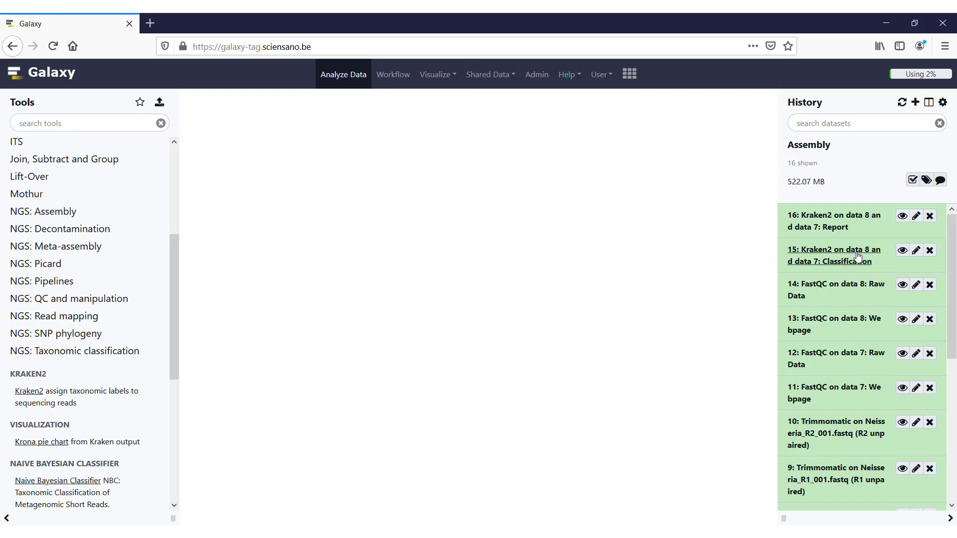
View the Kraken2 per-read classification table, then display the Kraken2 report
click(901, 250)
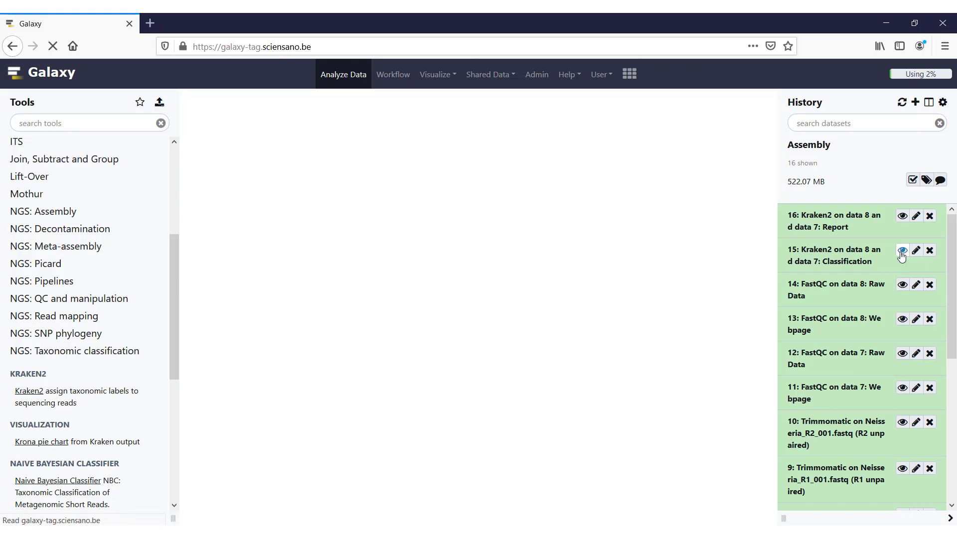
click(903, 250)
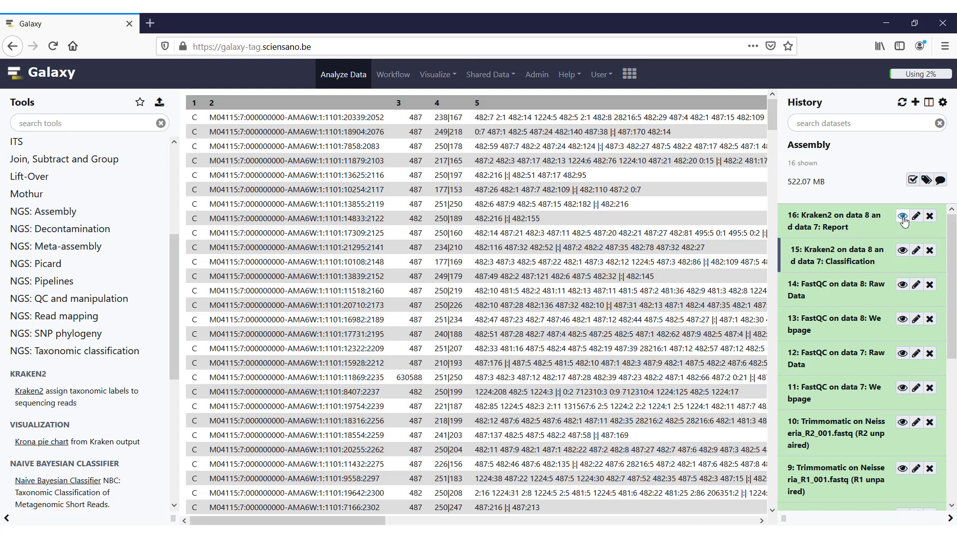
click(903, 215)
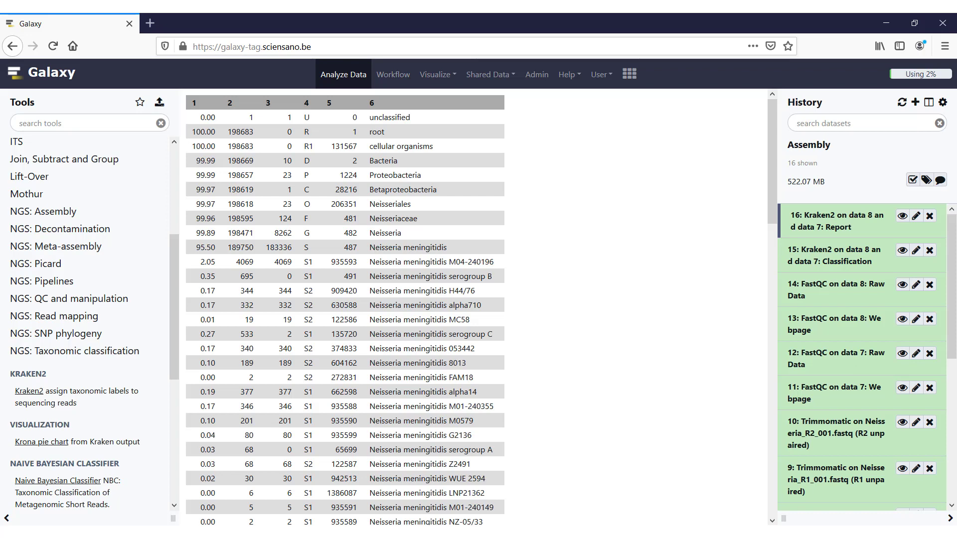
mouse_move(34, 452)
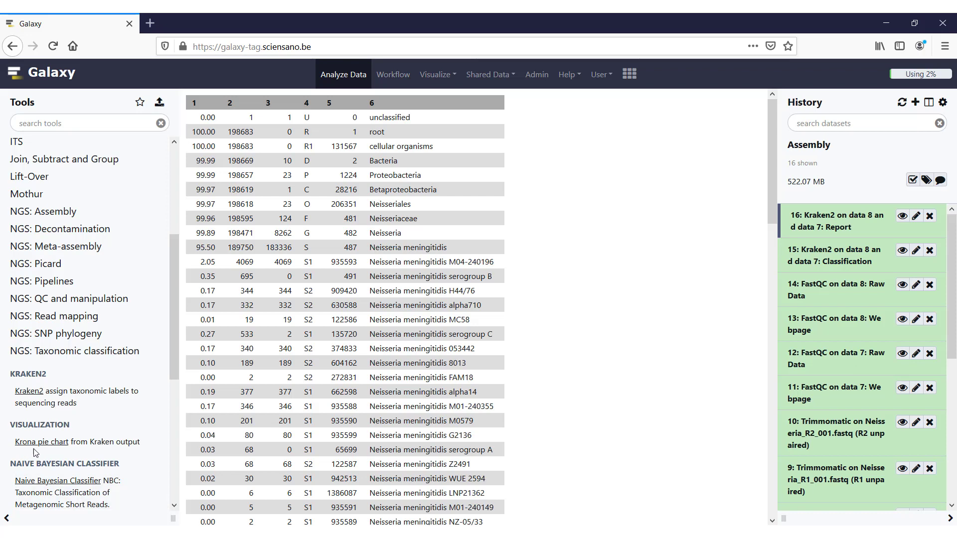
mouse_move(44, 449)
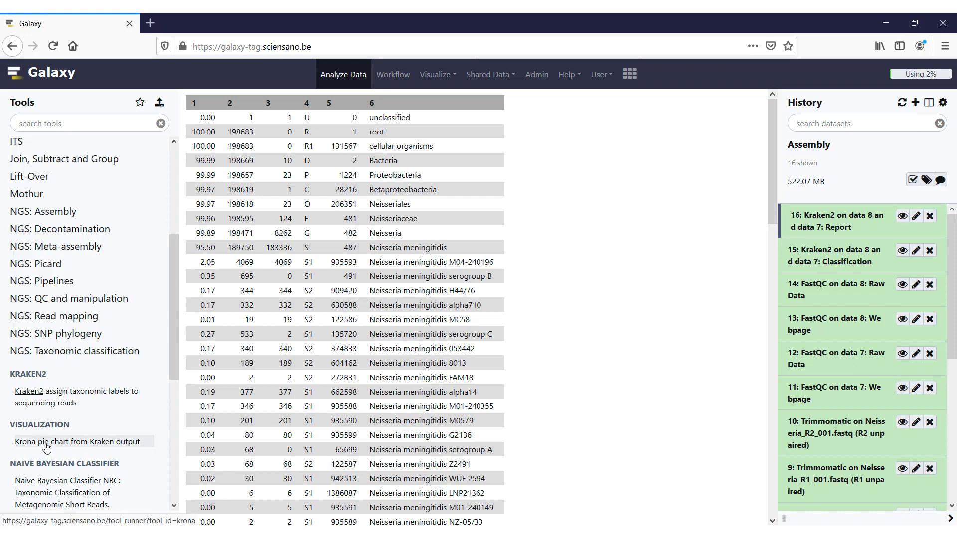
Start the 'Krona pie chart from Kraken output' tool on the classification dataset
click(42, 442)
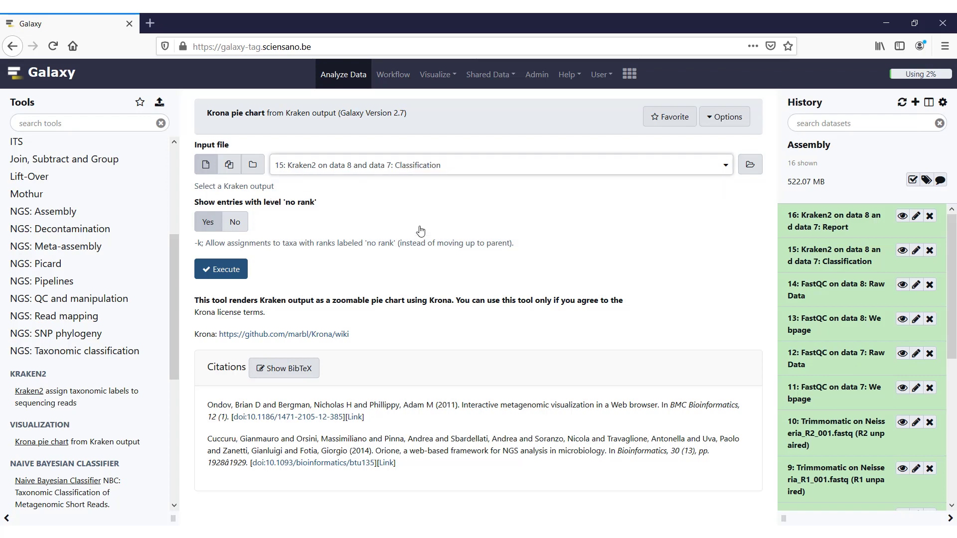
mouse_move(361, 255)
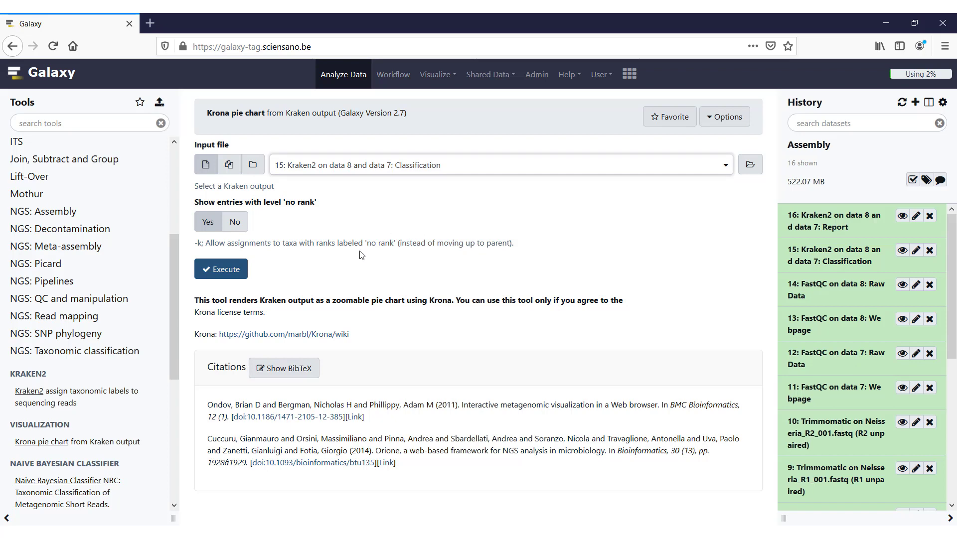
mouse_move(224, 273)
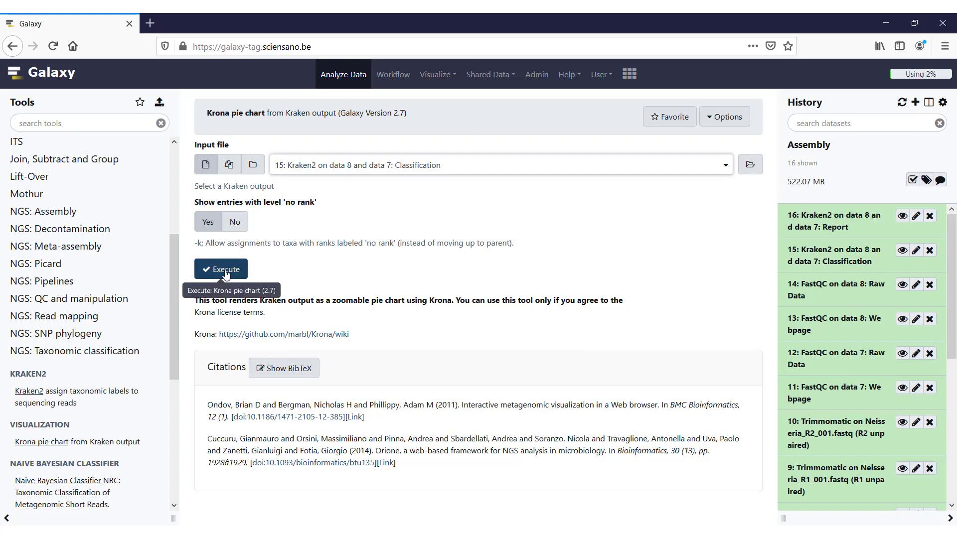
Execute the Krona pie chart on dataset 15 and view the resulting interactive chart
click(221, 269)
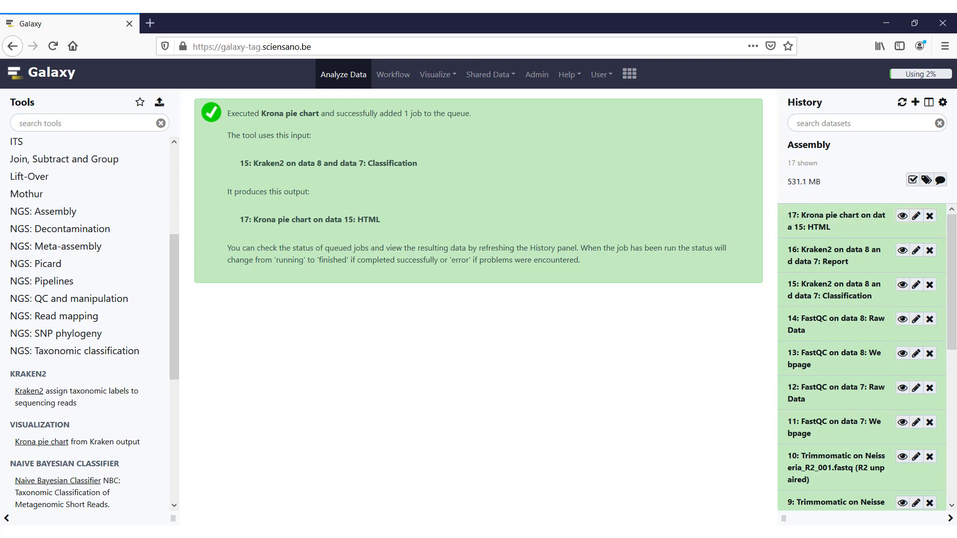
mouse_move(902, 216)
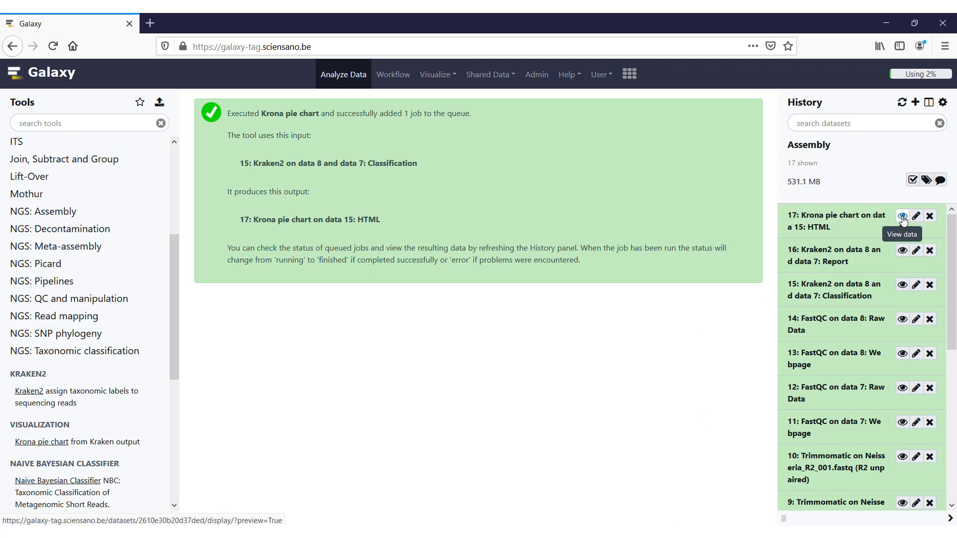
click(902, 215)
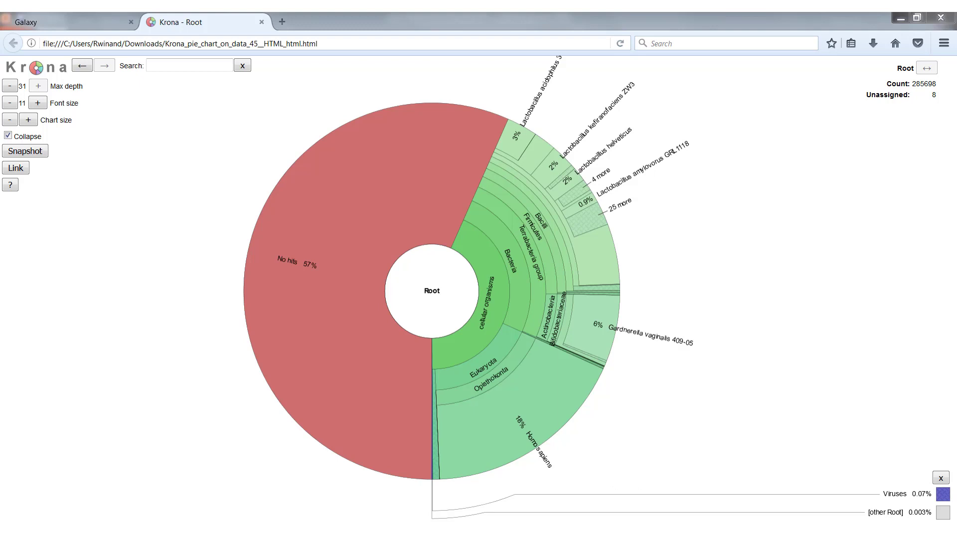
mouse_move(721, 215)
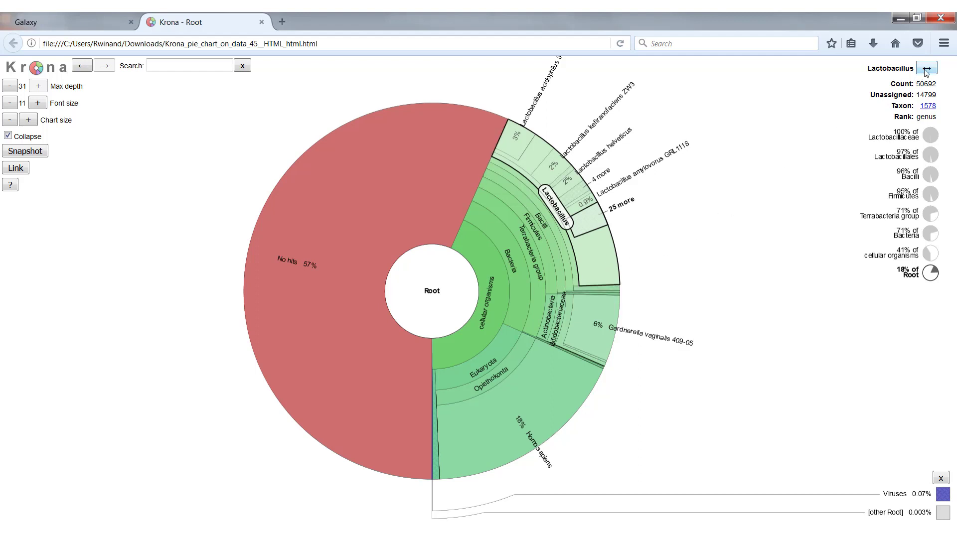
mouse_move(926, 72)
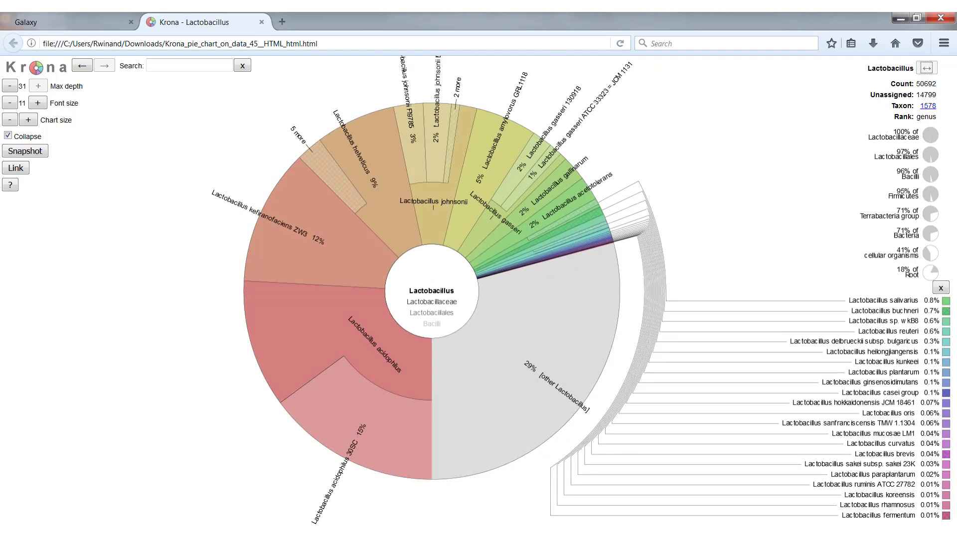
mouse_move(576, 215)
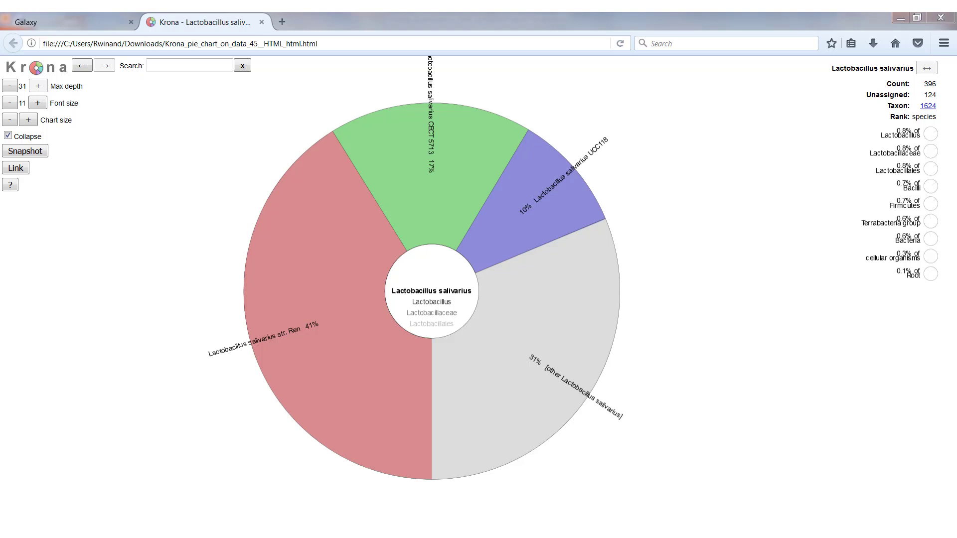
mouse_move(456, 323)
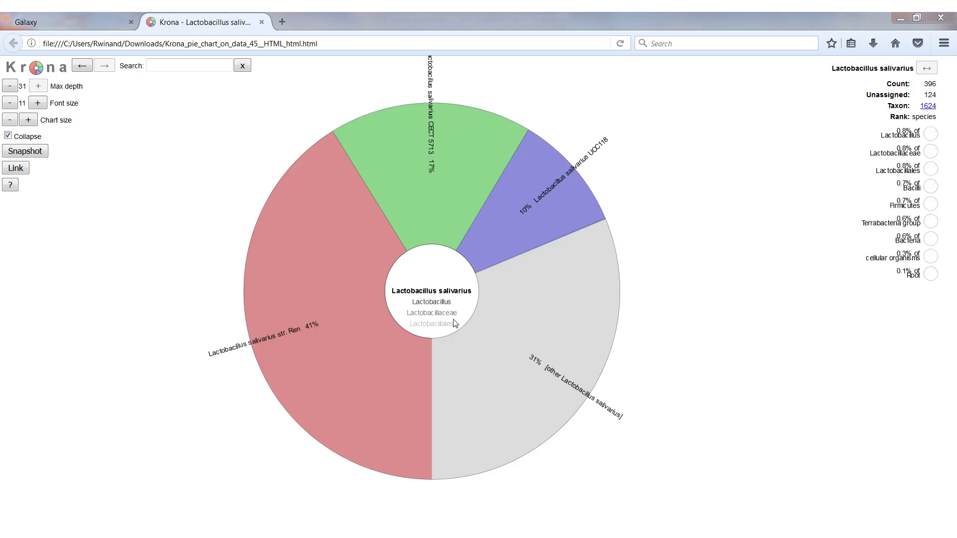
click(433, 302)
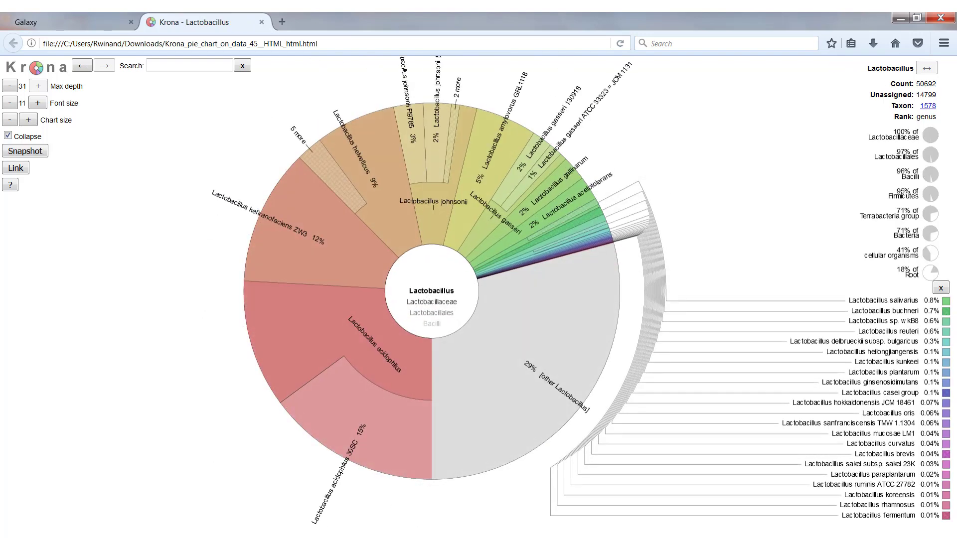
mouse_move(912, 160)
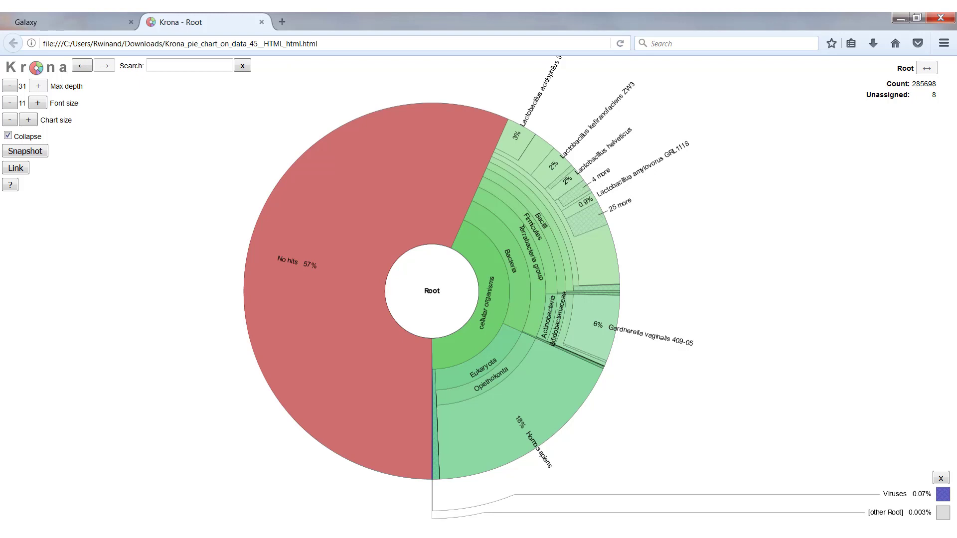
Search the Krona chart for 'acet' and zoom into Lactobacillus to highlight acetotolerans
click(184, 66)
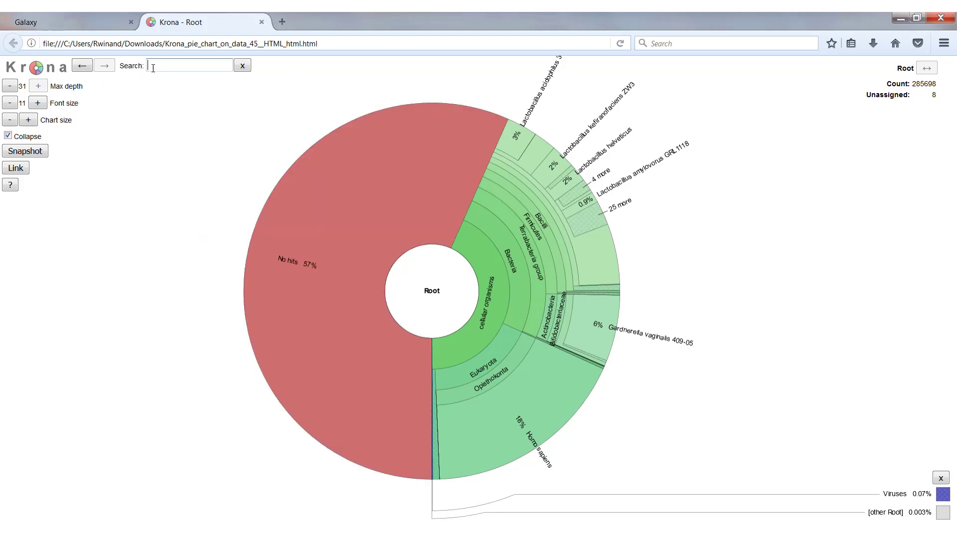
text(acetot)
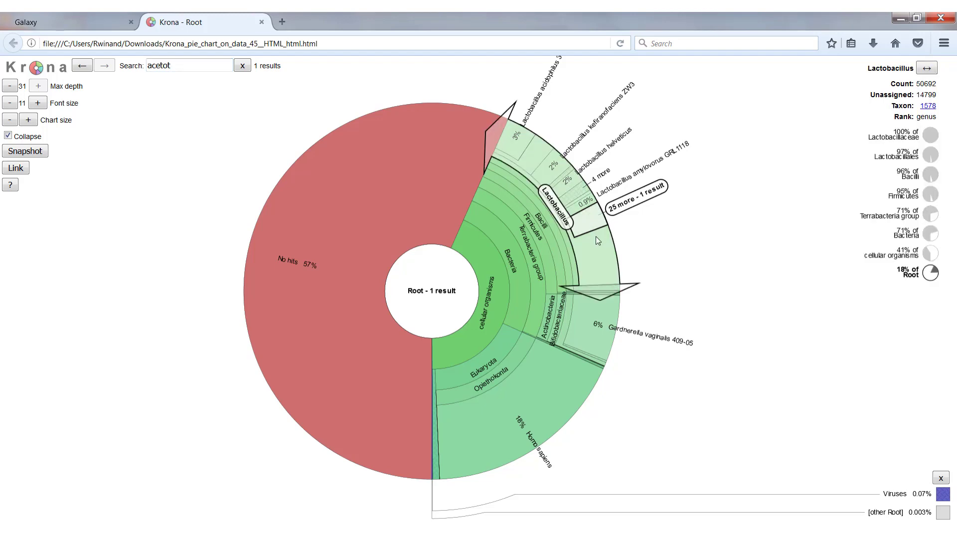
click(554, 209)
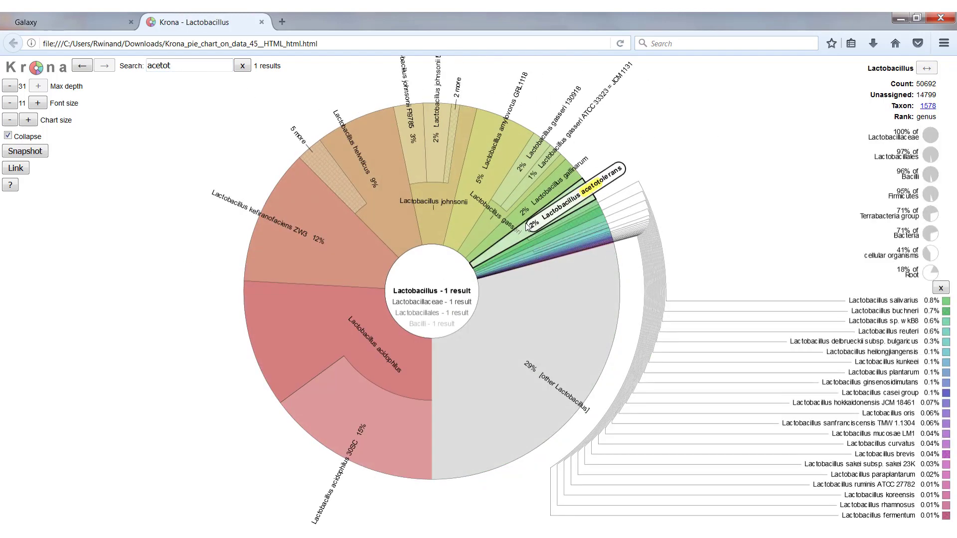